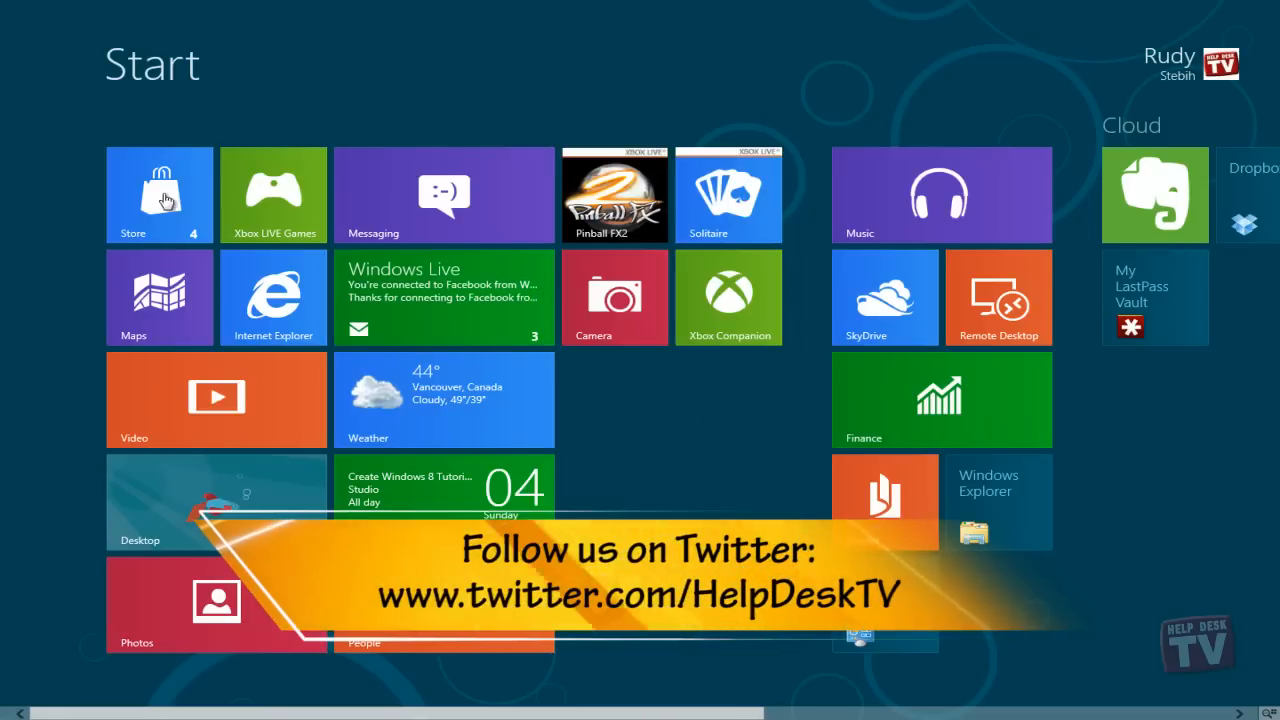
- Launch the Store from its tile on the Start screen
{"action": "left_click", "coordinate": [160, 194]}
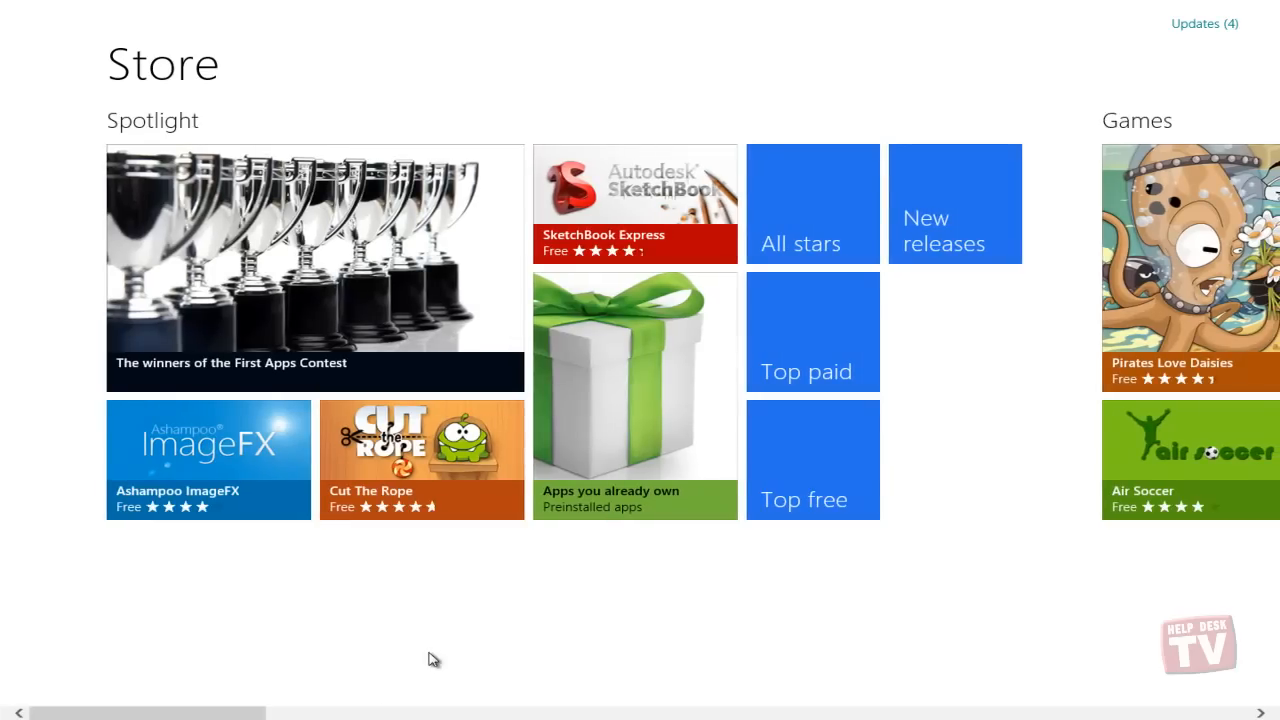
{"action": "mouse_move", "coordinate": [796, 460]}
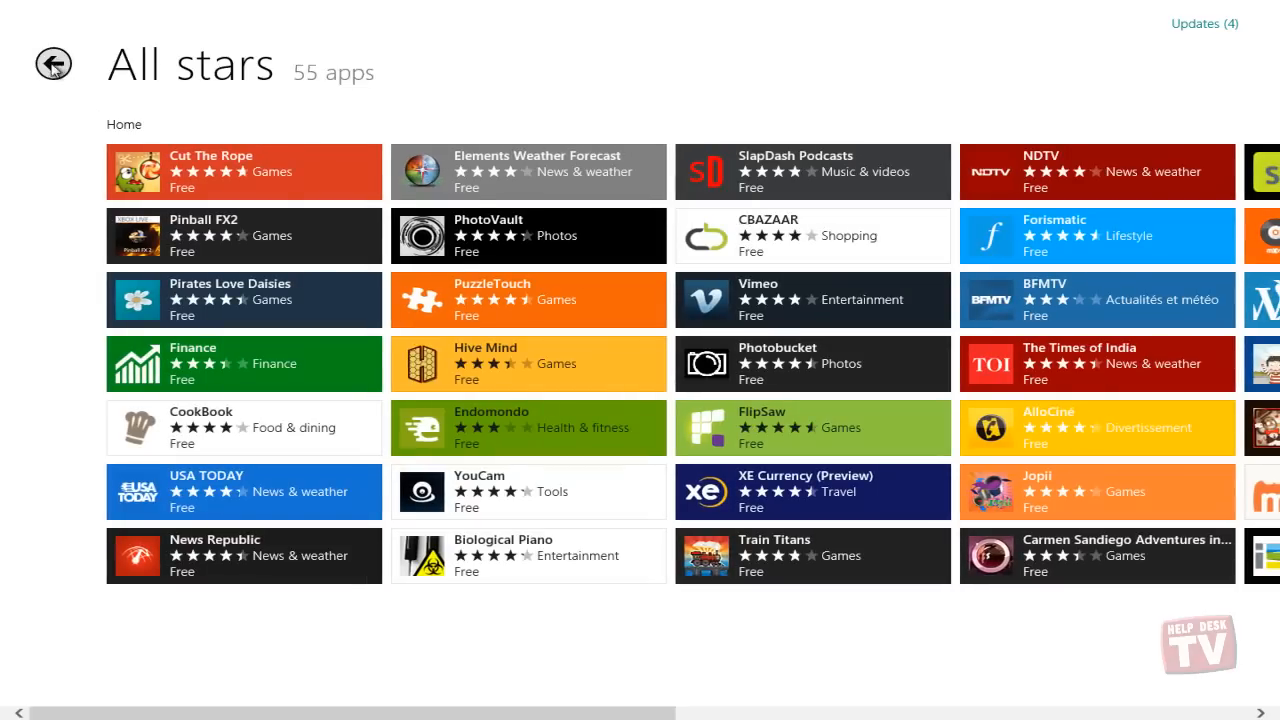
- Leave the Store and return to the Start screen
{"action": "left_click", "coordinate": [52, 64]}
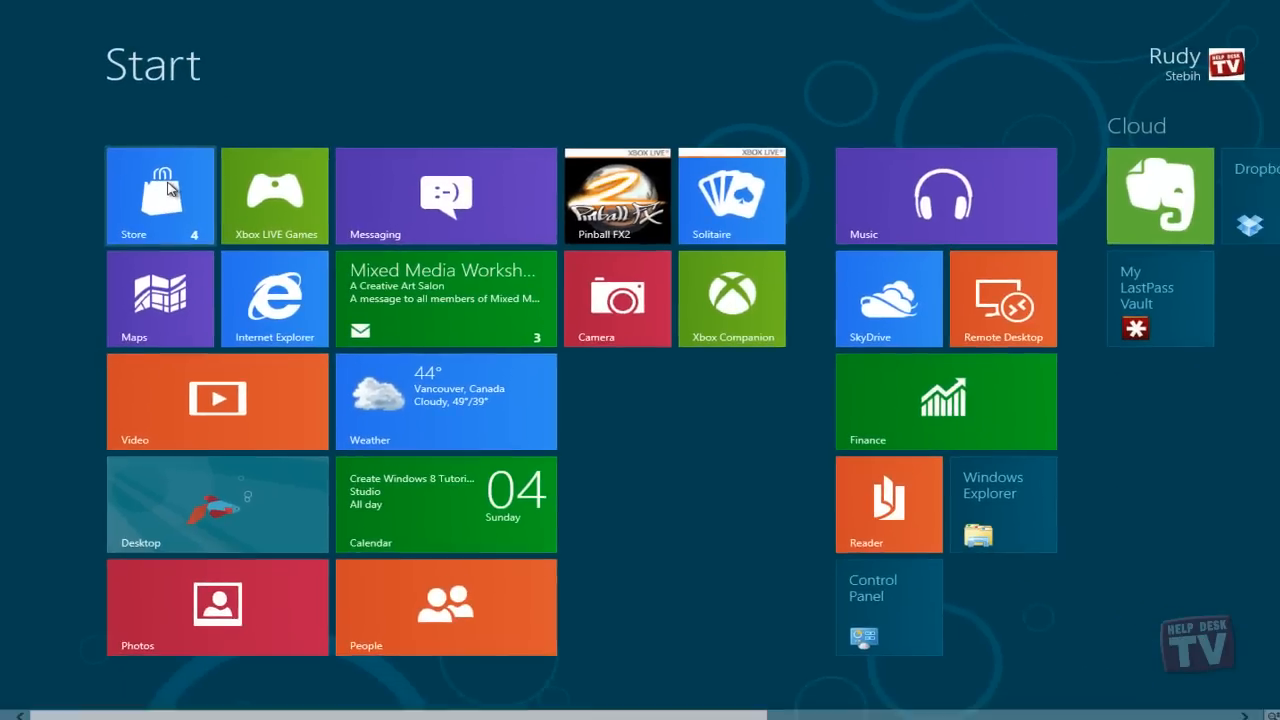
- Reopen the Store from its Start screen tile
{"action": "left_click", "coordinate": [160, 194]}
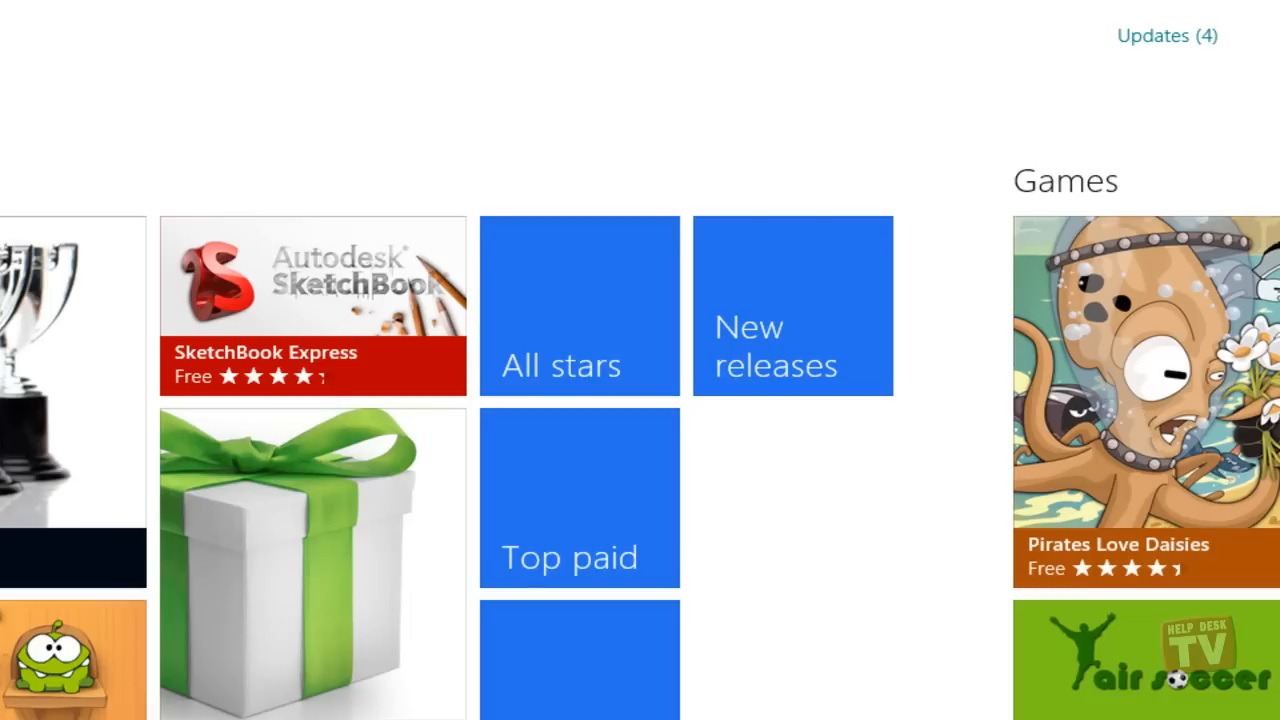
{"action": "mouse_move", "coordinate": [944, 136]}
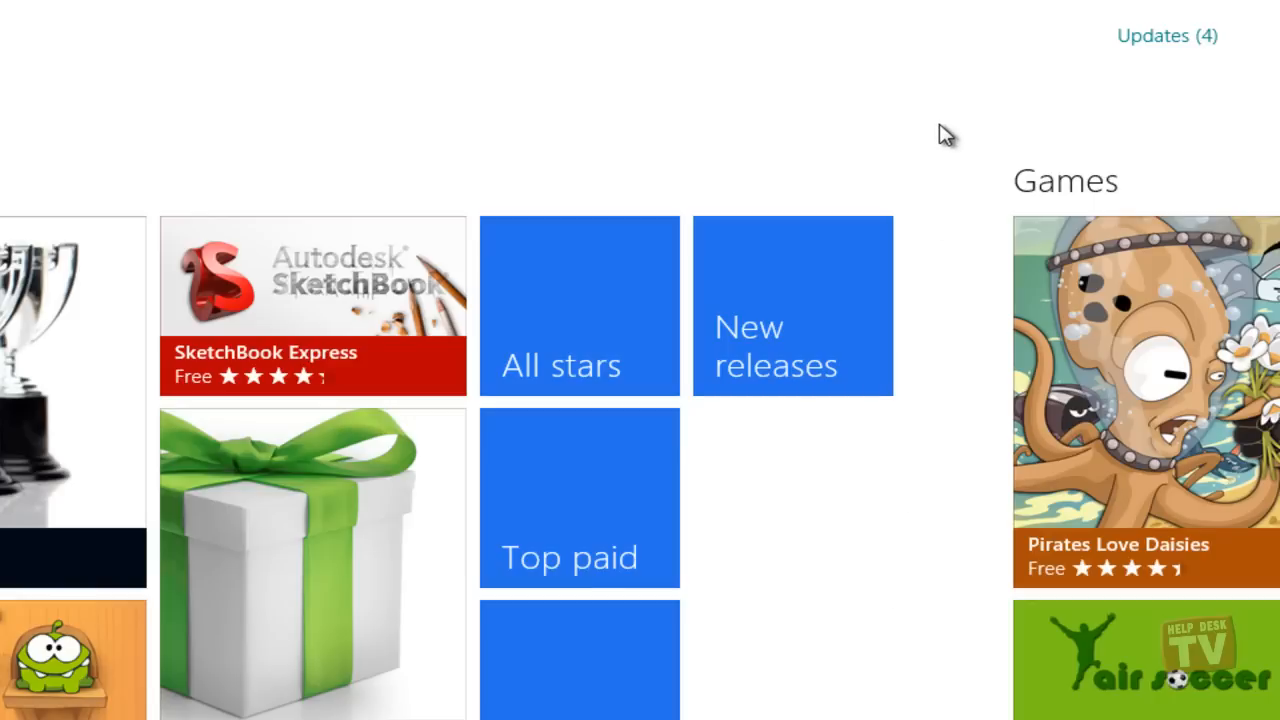
{"action": "mouse_move", "coordinate": [1164, 48]}
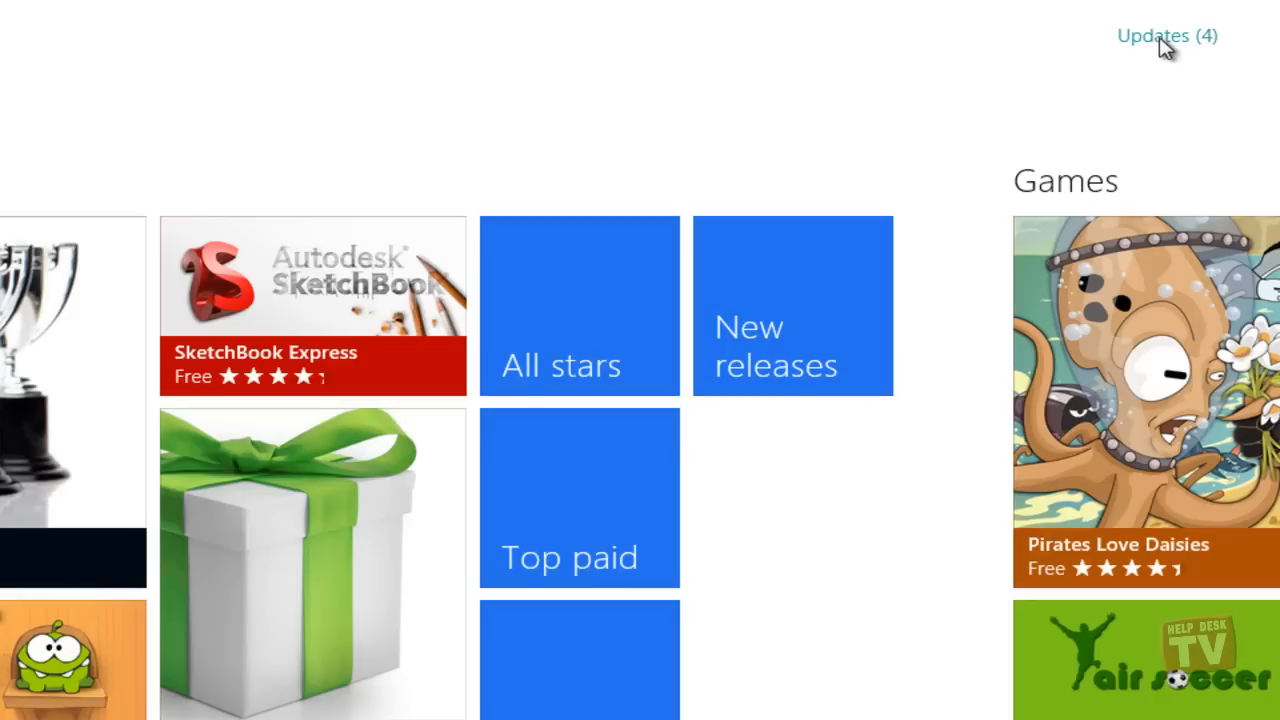
- Show the four pending app updates and check Weather for installation
{"action": "left_click", "coordinate": [1168, 36]}
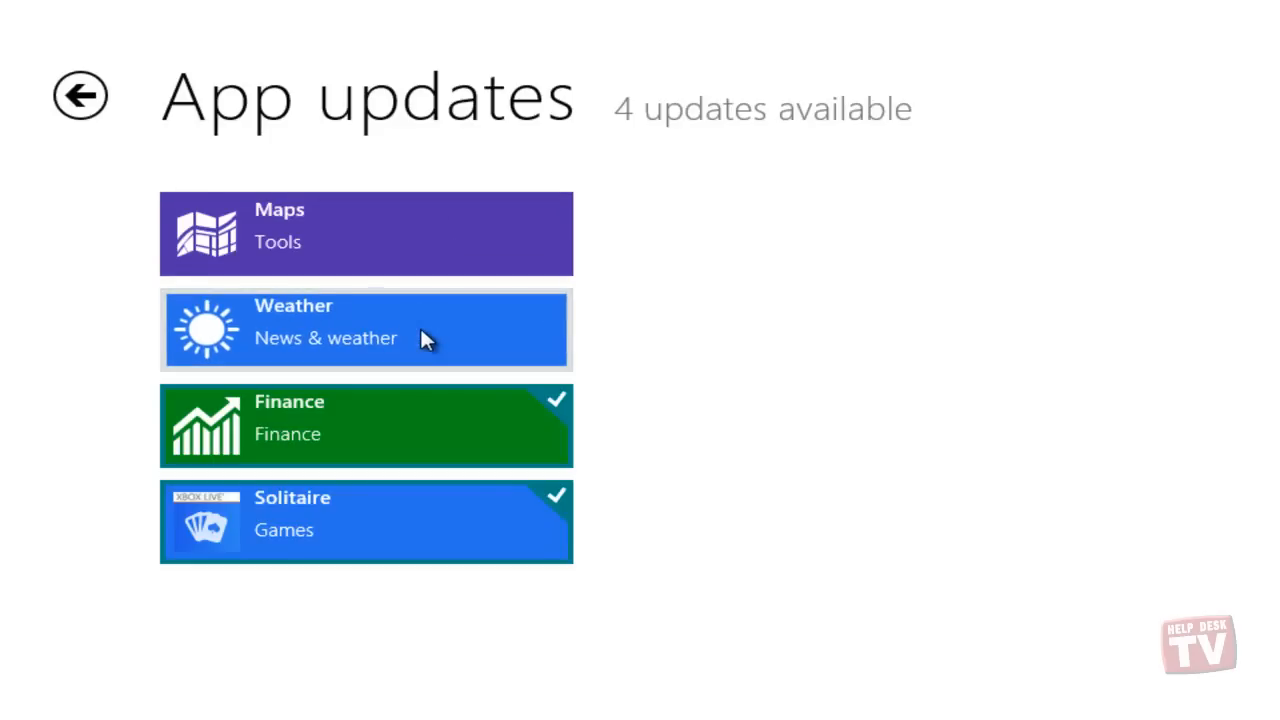
{"action": "left_click", "coordinate": [364, 330]}
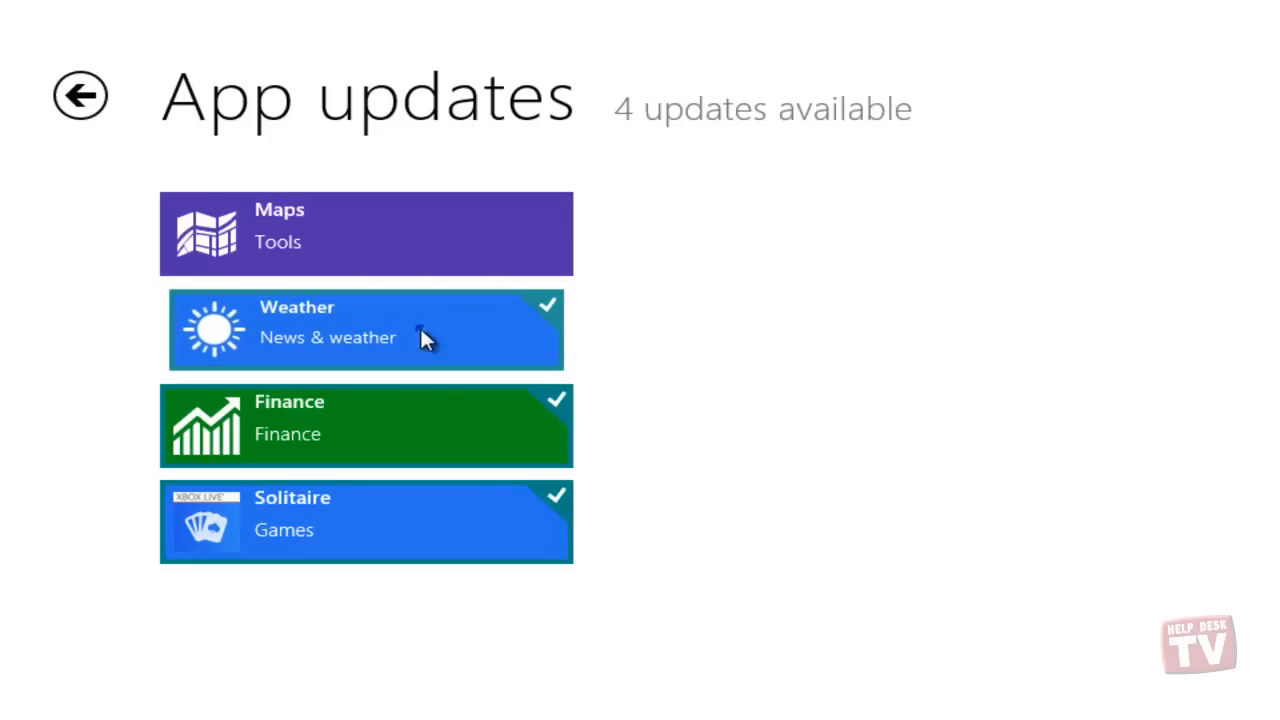